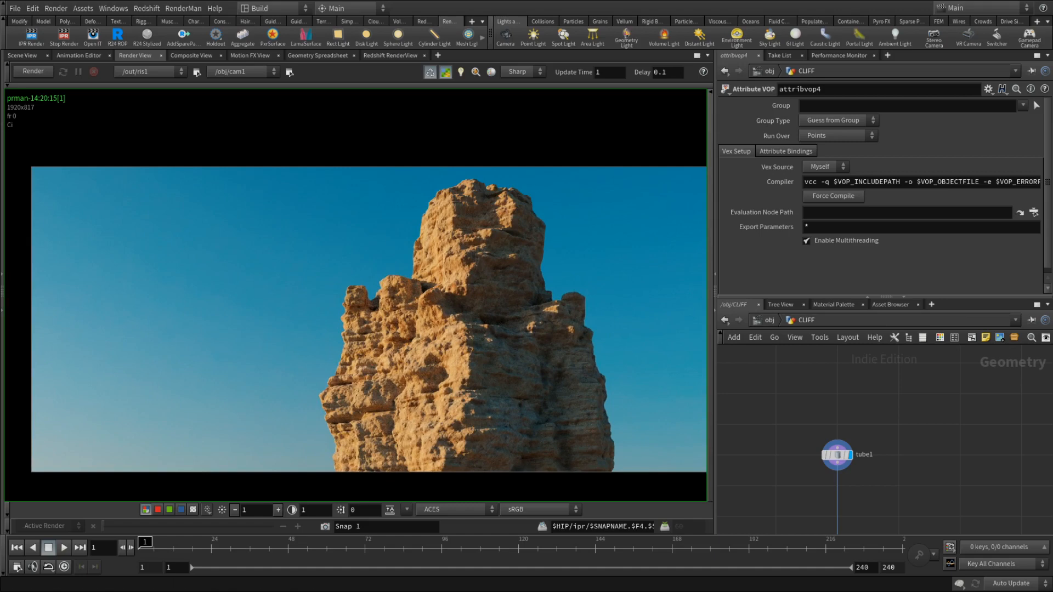
Step: Bring up the Scene View so the single tube1 column shows in the viewport
left_click(22, 55)
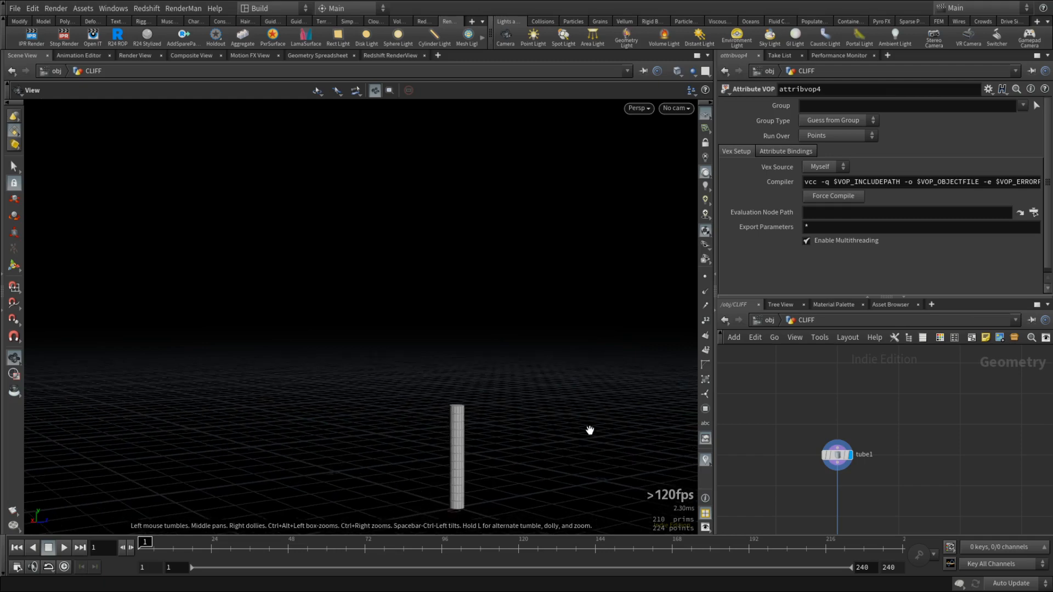
mouse_move(603, 432)
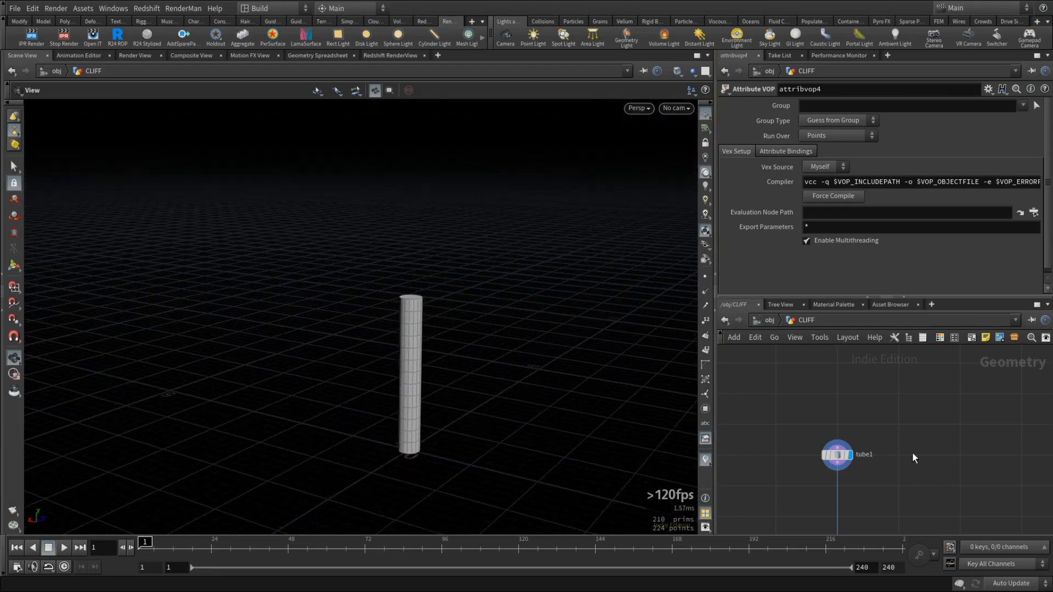
mouse_move(935, 459)
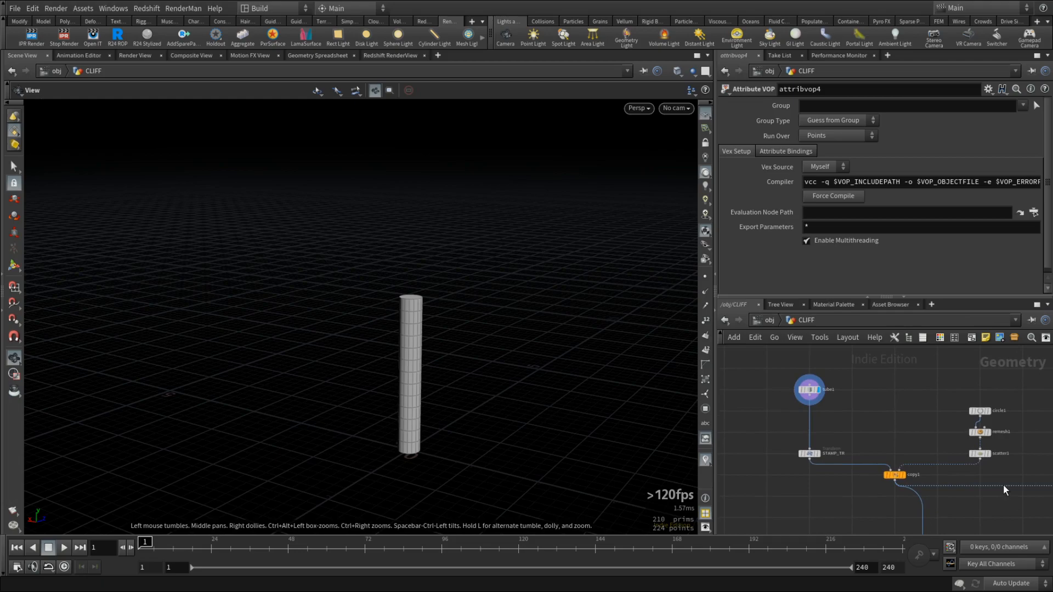
mouse_move(996, 424)
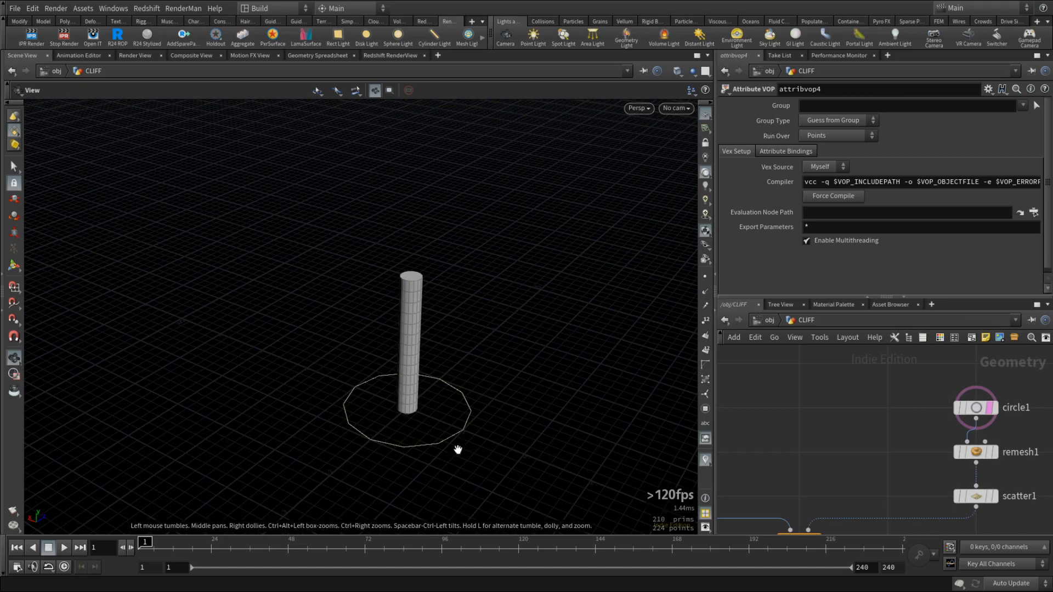
mouse_move(475, 410)
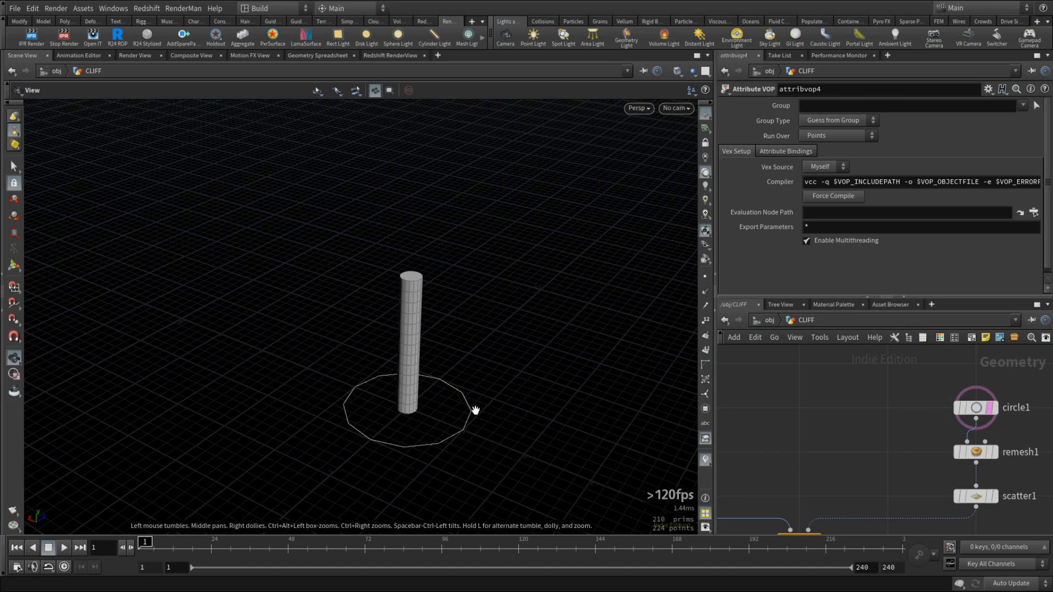
Step: Display copy1 so the scattered tubes appear as a clustered column
left_click(974, 452)
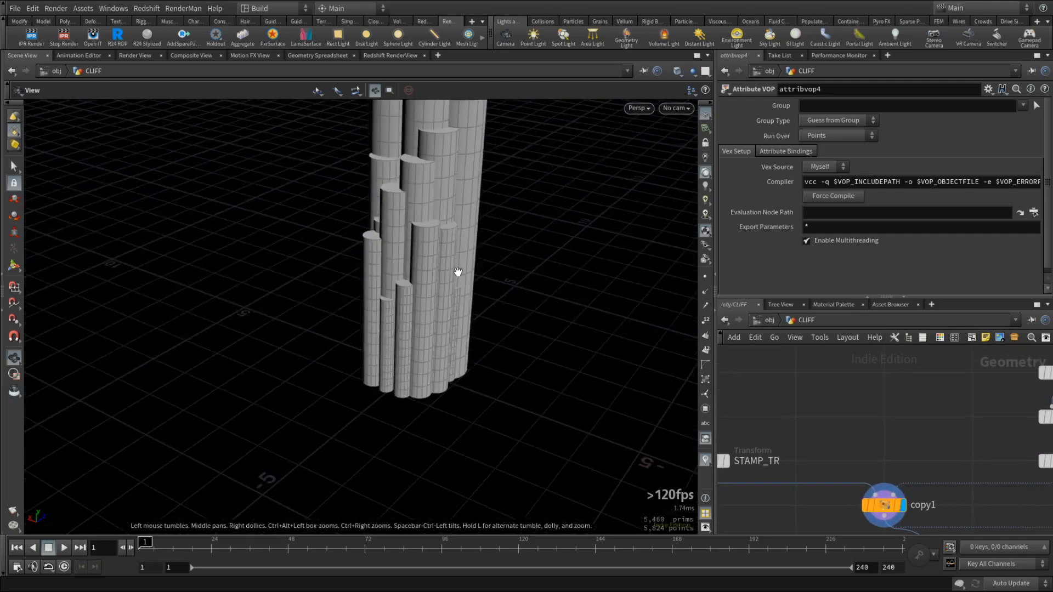
Step: Inspect STAMP_TR's stamp-driven Uniform Scale and orbit around the tube cluster
left_click(883, 504)
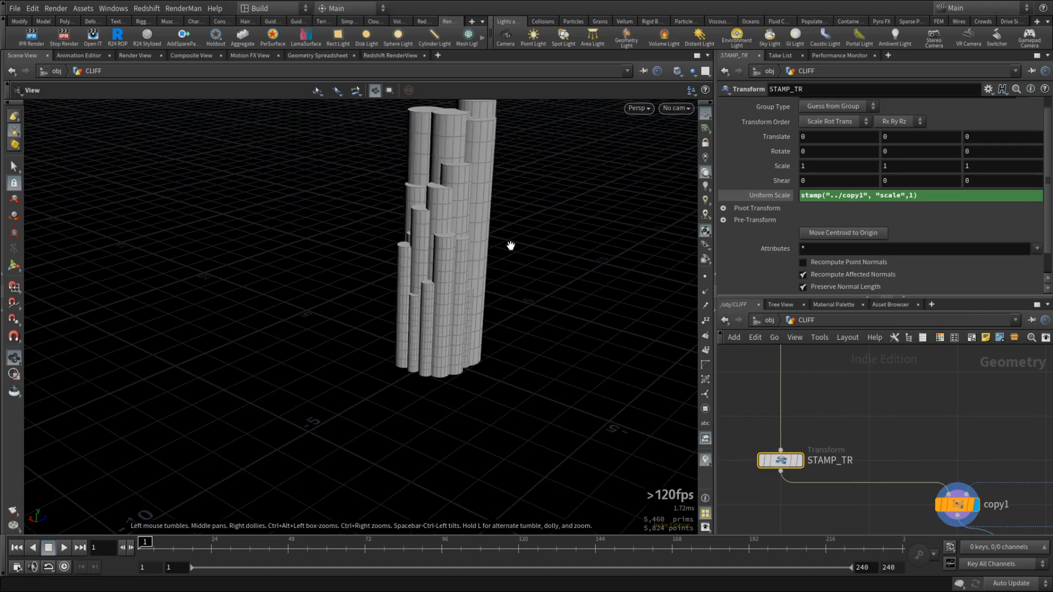
left_click_drag(510, 244, 506, 278)
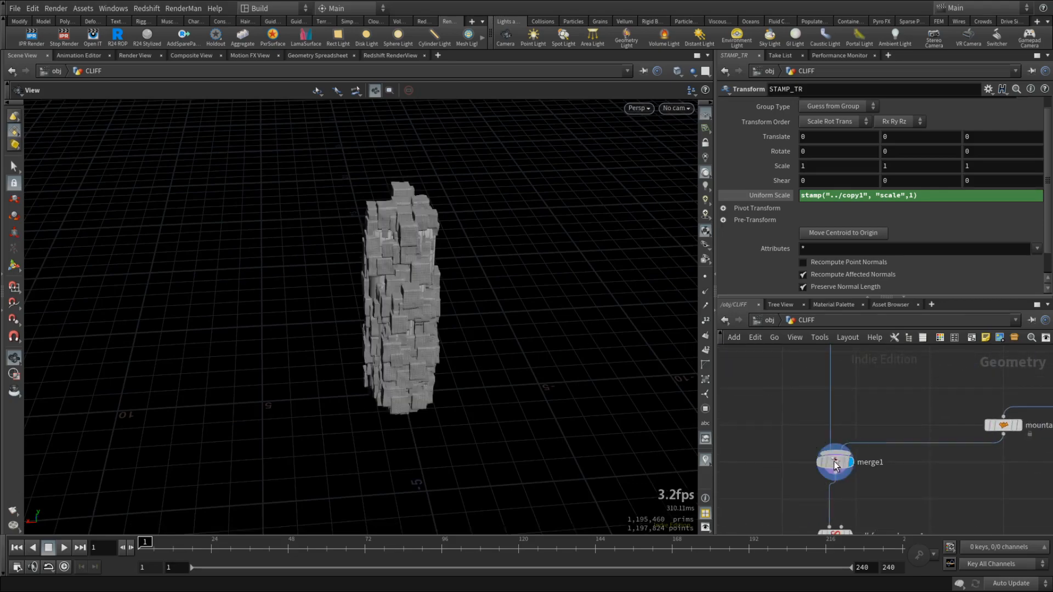
Step: Display merge1 combining copy1 and mountain1 and orbit the blocky column
left_click(833, 462)
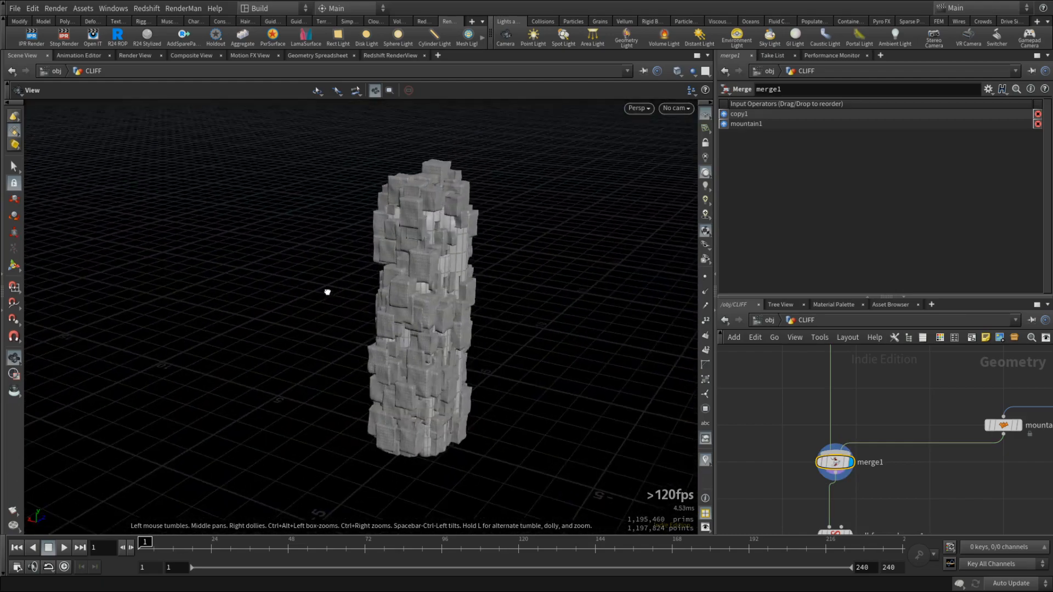
left_click_drag(327, 292, 480, 277)
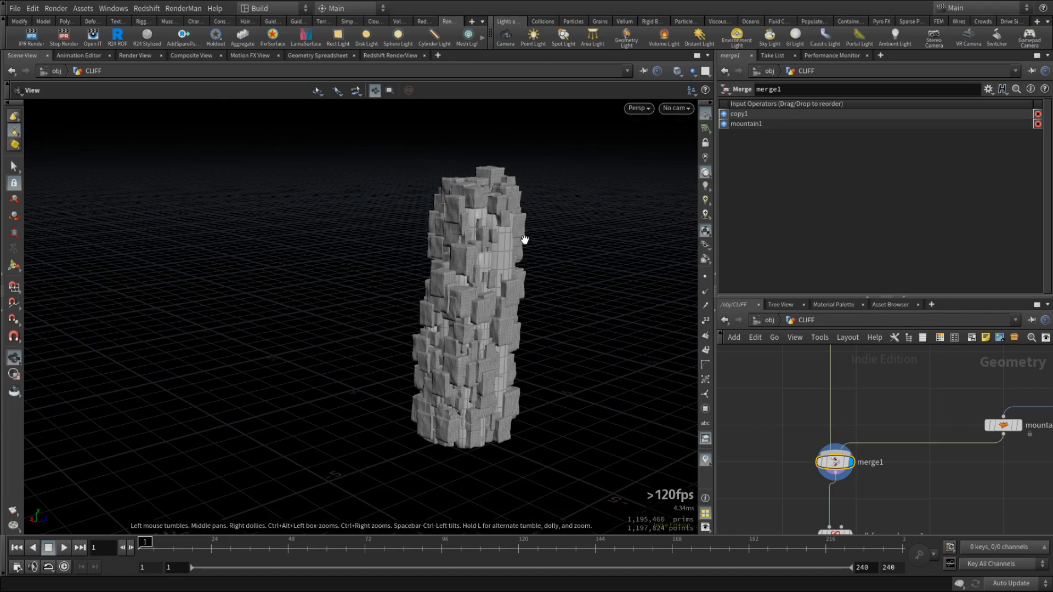
mouse_move(531, 252)
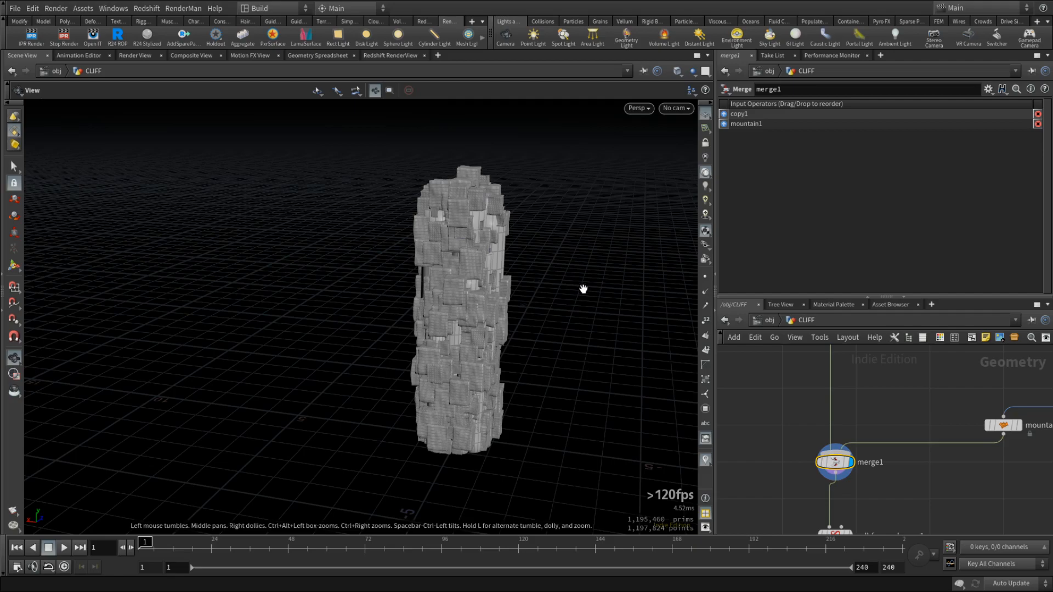
left_click_drag(582, 289, 517, 240)
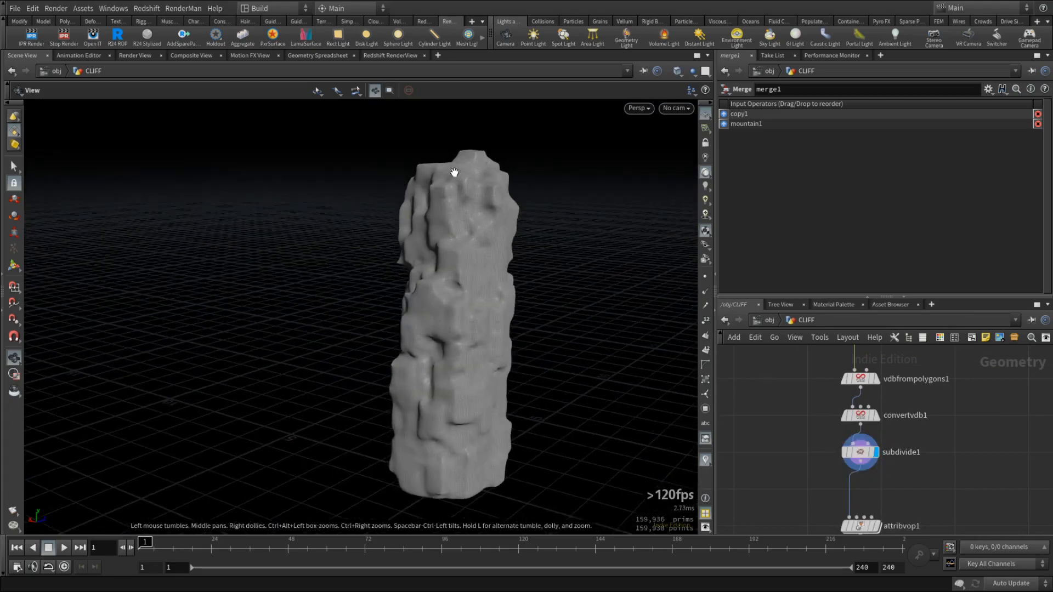
Step: Orbit around the VDB-smoothed, rounded rock mass
left_click_drag(454, 172, 451, 316)
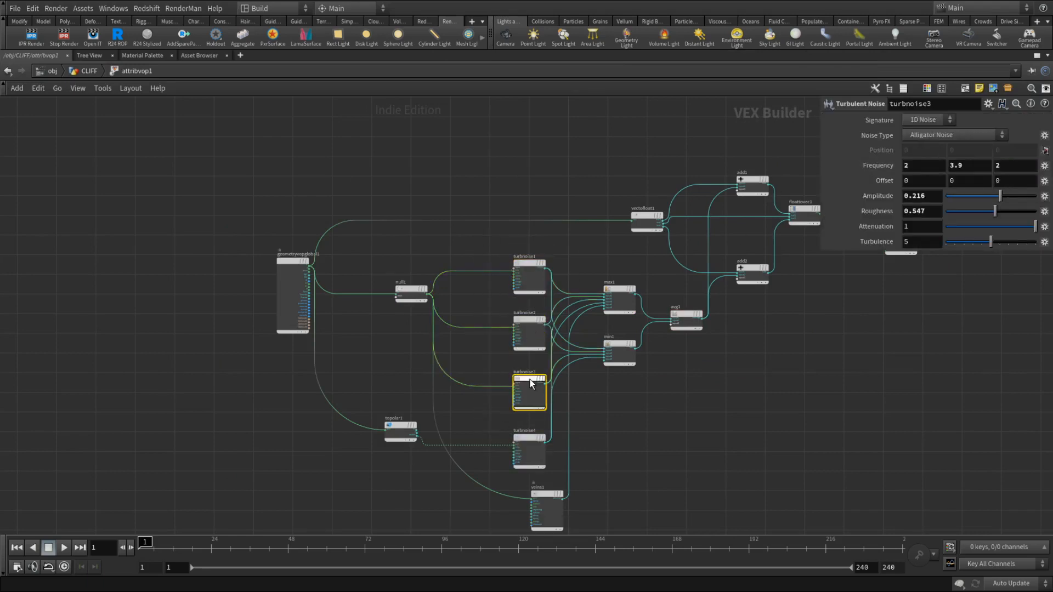
Step: Inspect turbnoise4 and the max/min/avg combine nodes inside attribvop1
left_click(529, 453)
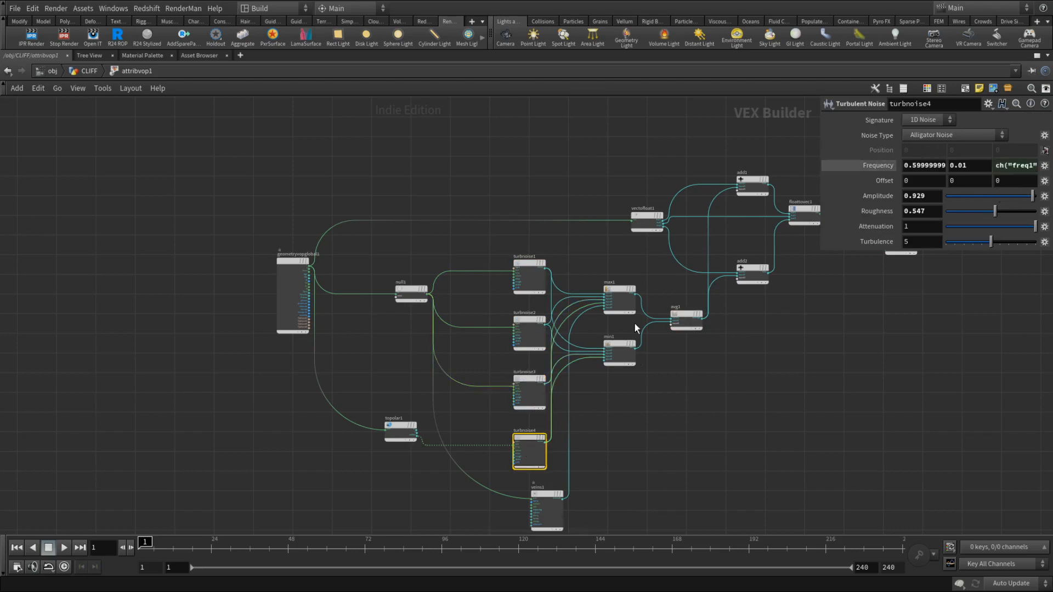
mouse_move(561, 276)
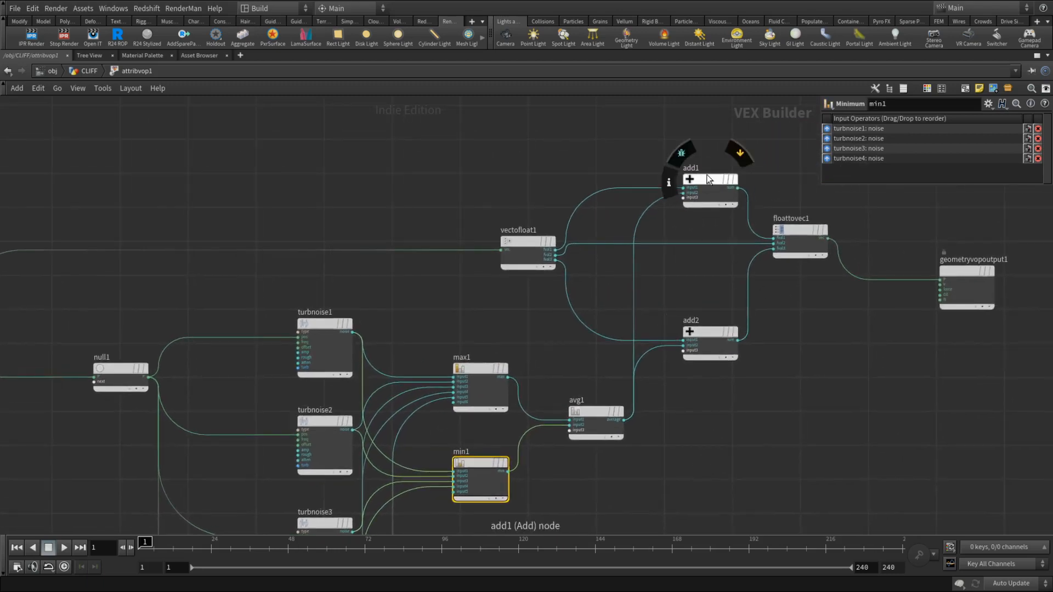
mouse_move(766, 355)
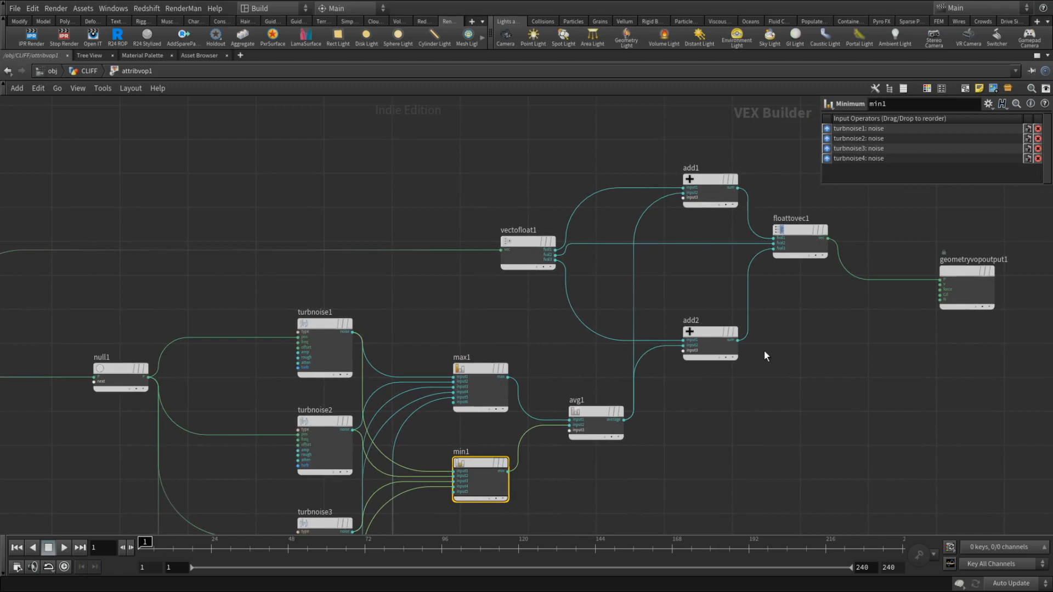
left_click(527, 249)
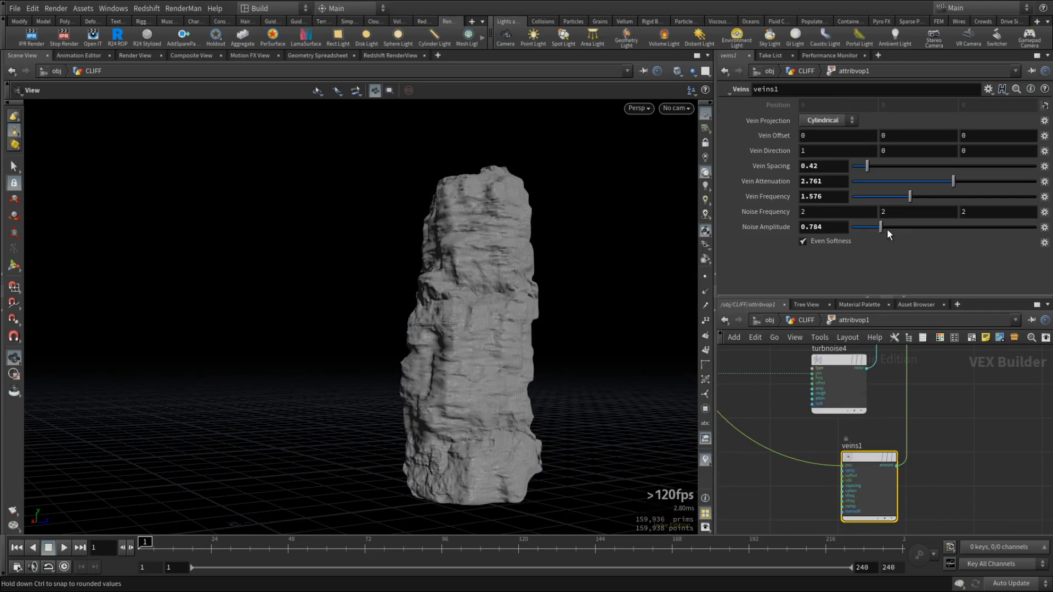
Step: Tune the Veins noise amplitude slider up and back down on the rock ridges
left_click_drag(881, 227, 940, 227)
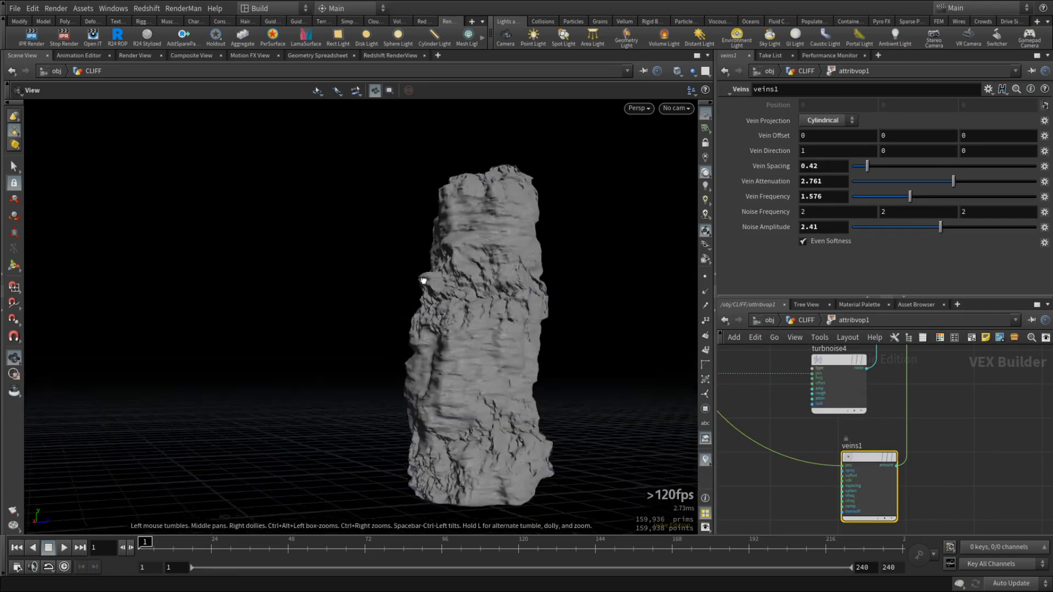
left_click_drag(940, 227, 879, 227)
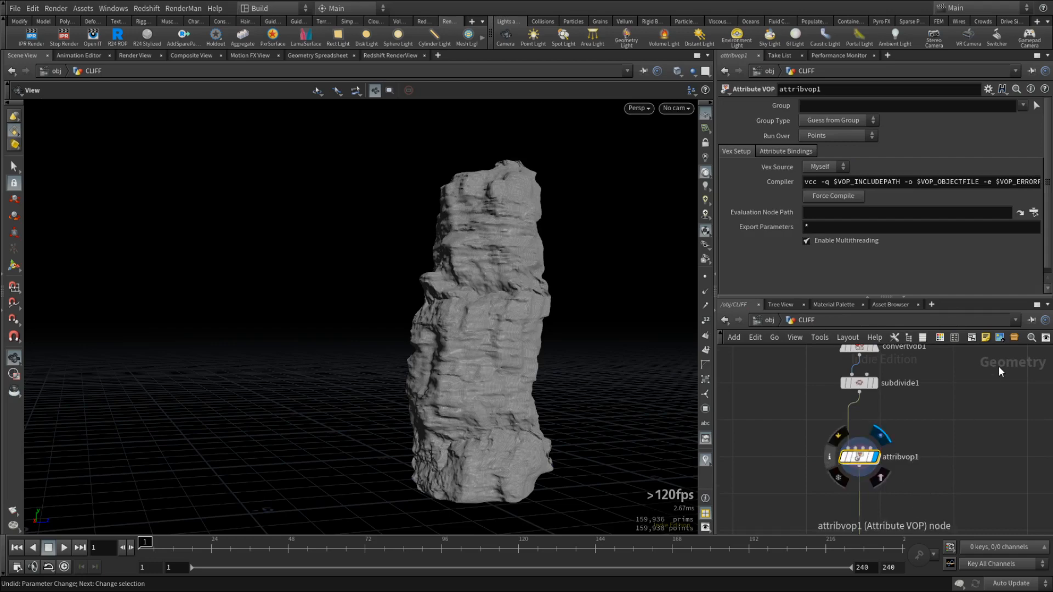
mouse_move(907, 541)
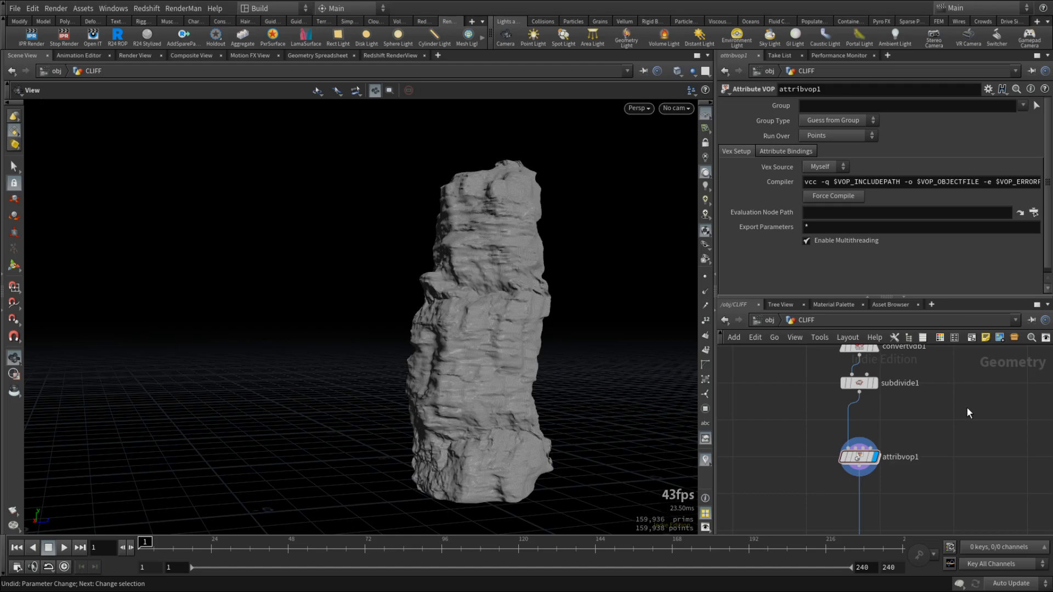
mouse_move(943, 414)
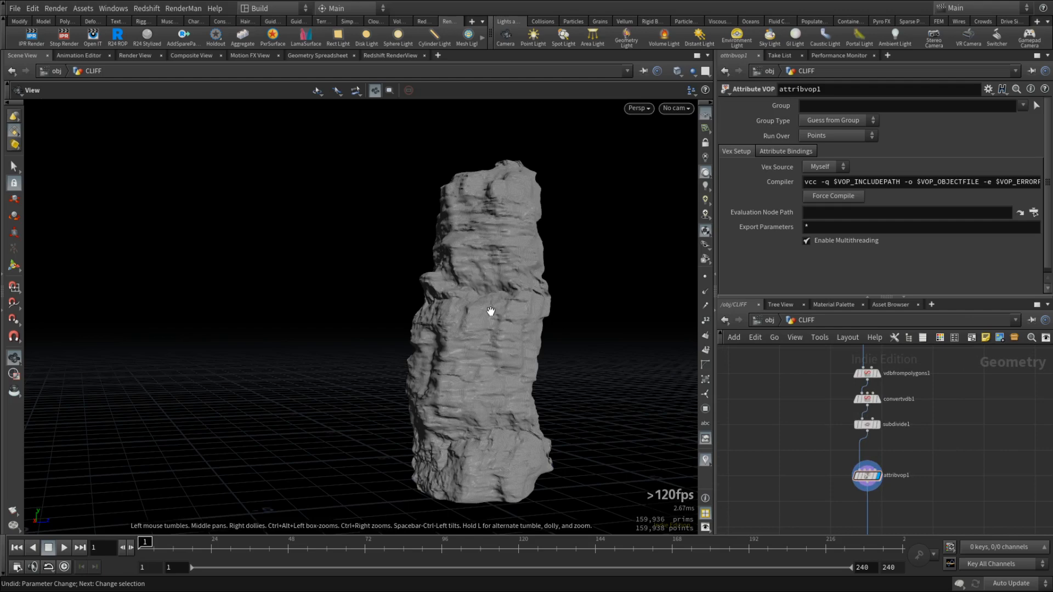
mouse_move(548, 348)
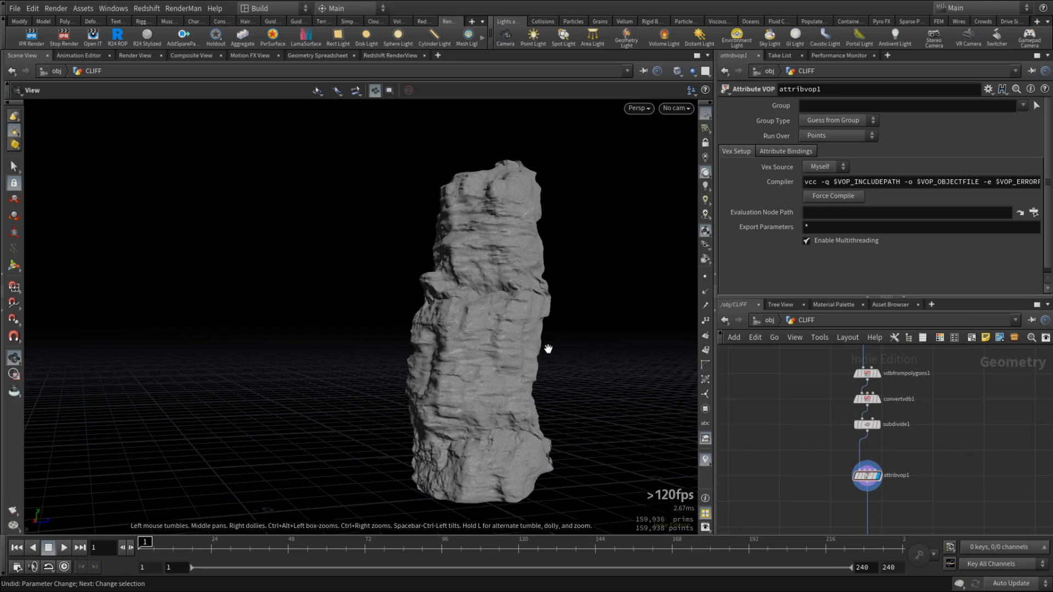
mouse_move(488, 326)
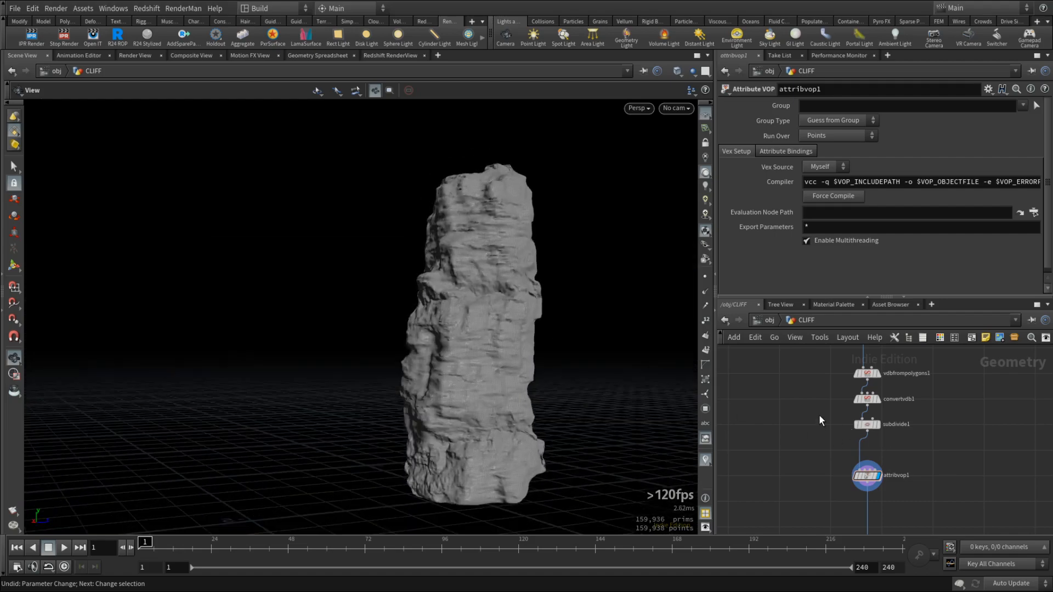
mouse_move(825, 425)
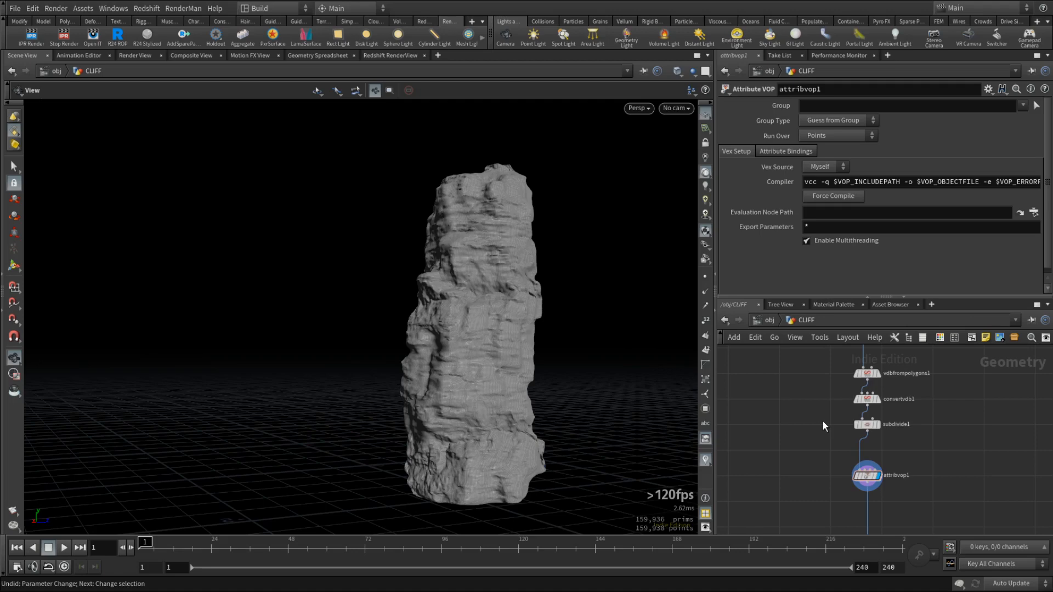
mouse_move(958, 426)
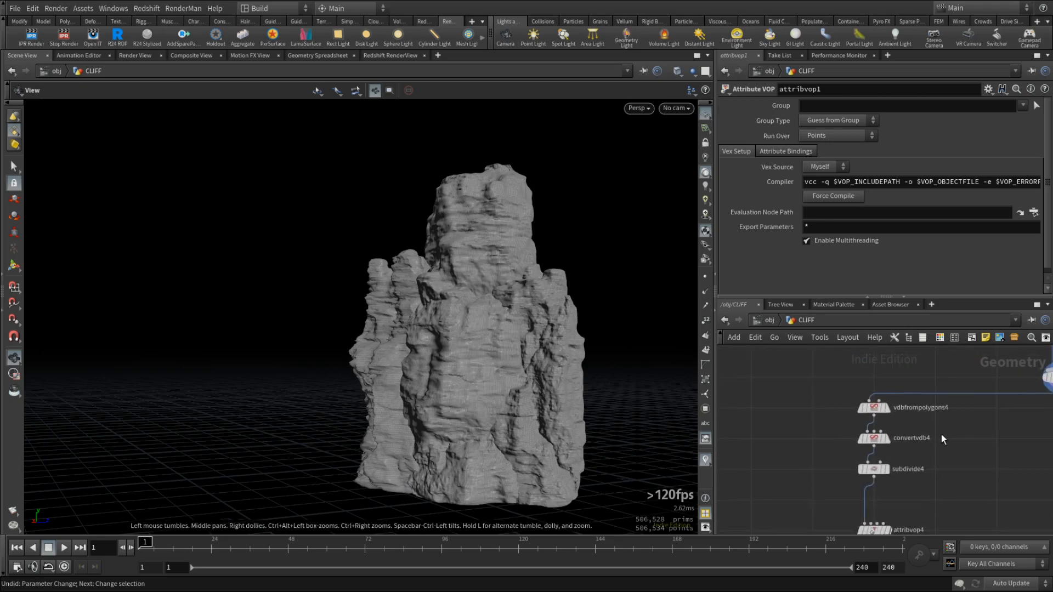
mouse_move(862, 420)
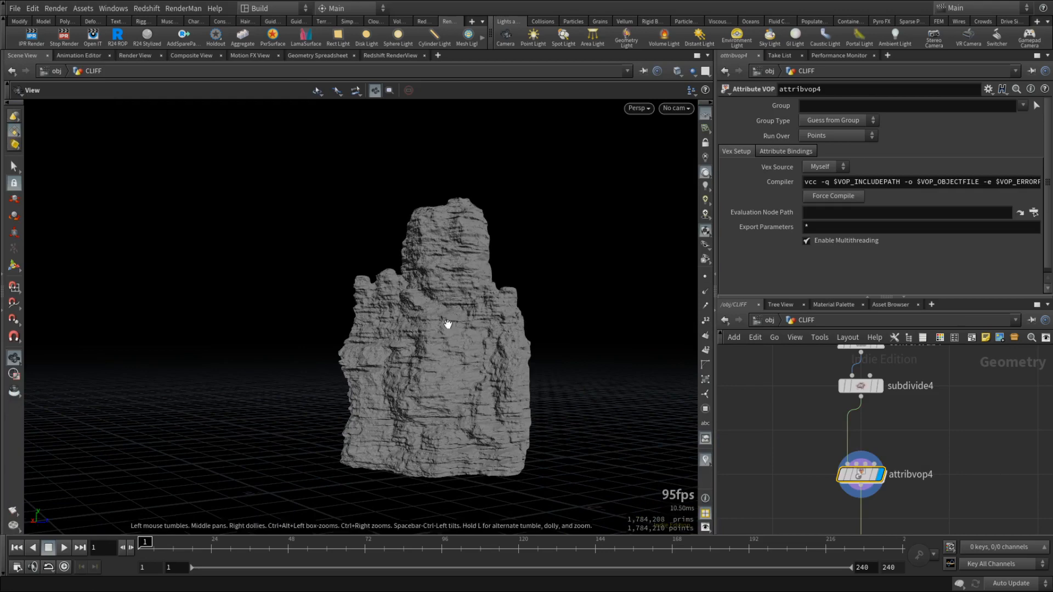
mouse_move(349, 270)
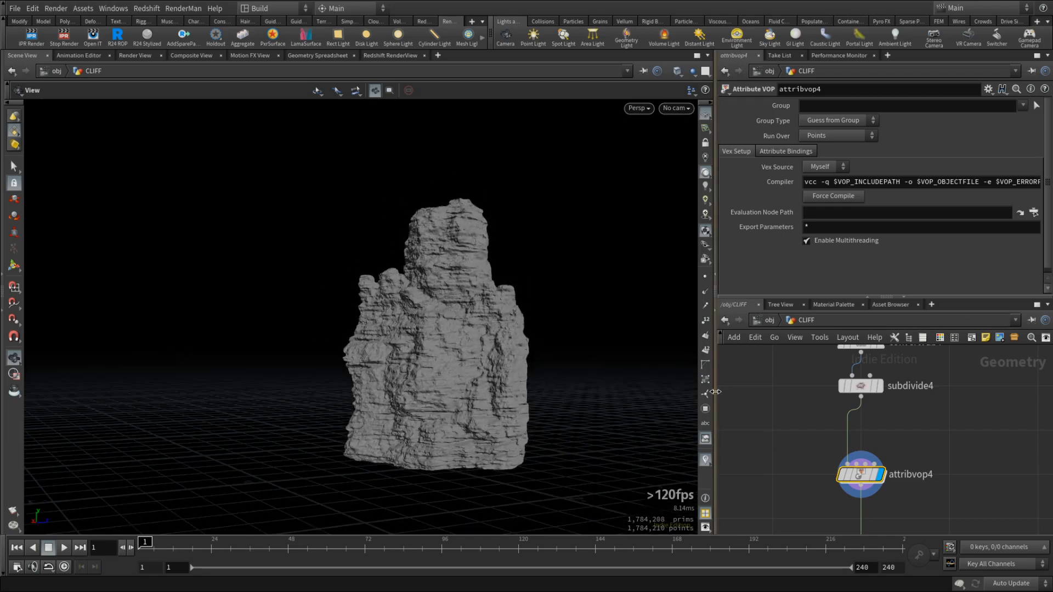
mouse_move(480, 329)
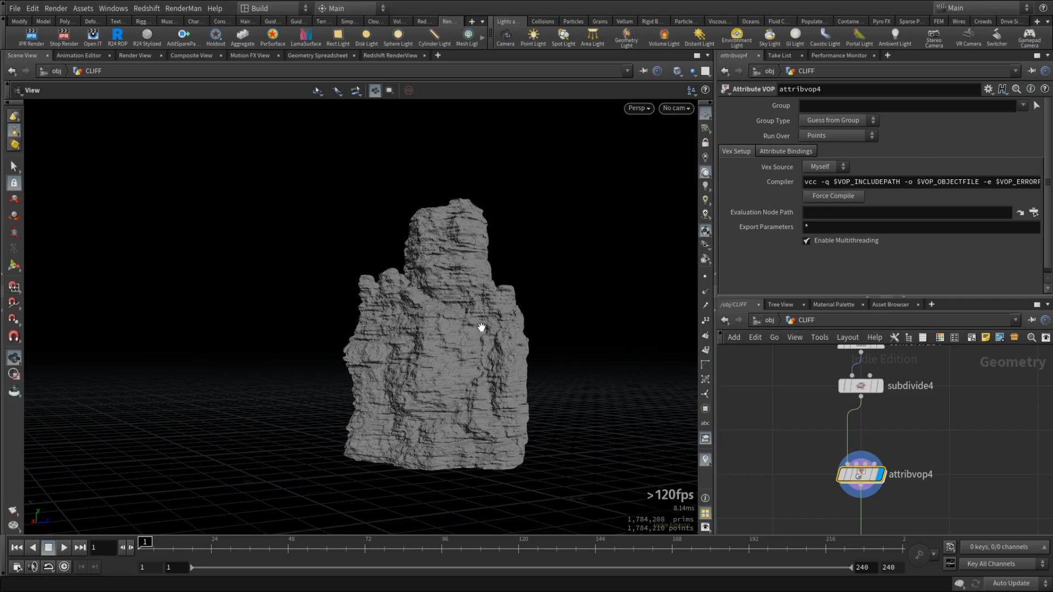
mouse_move(288, 68)
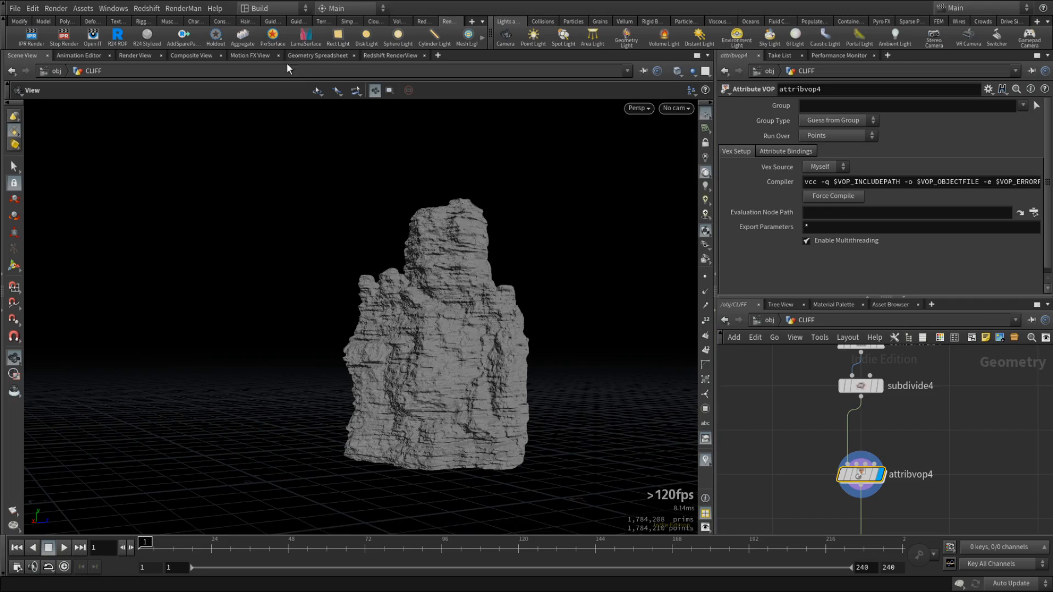
Step: Move through the Composite View to the Render View showing the sandstone cliff render
left_click(191, 55)
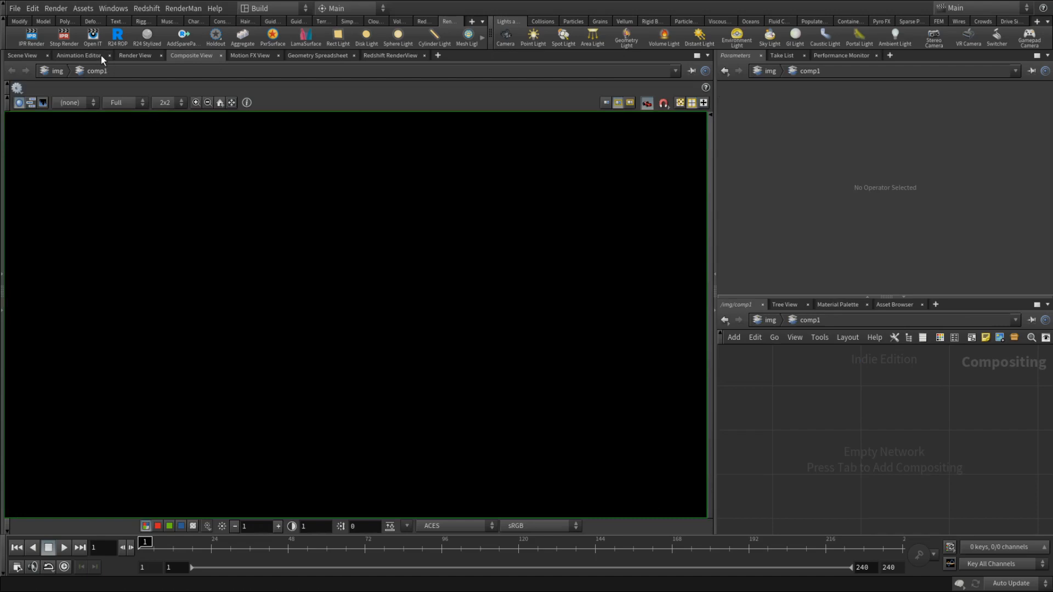
left_click(133, 55)
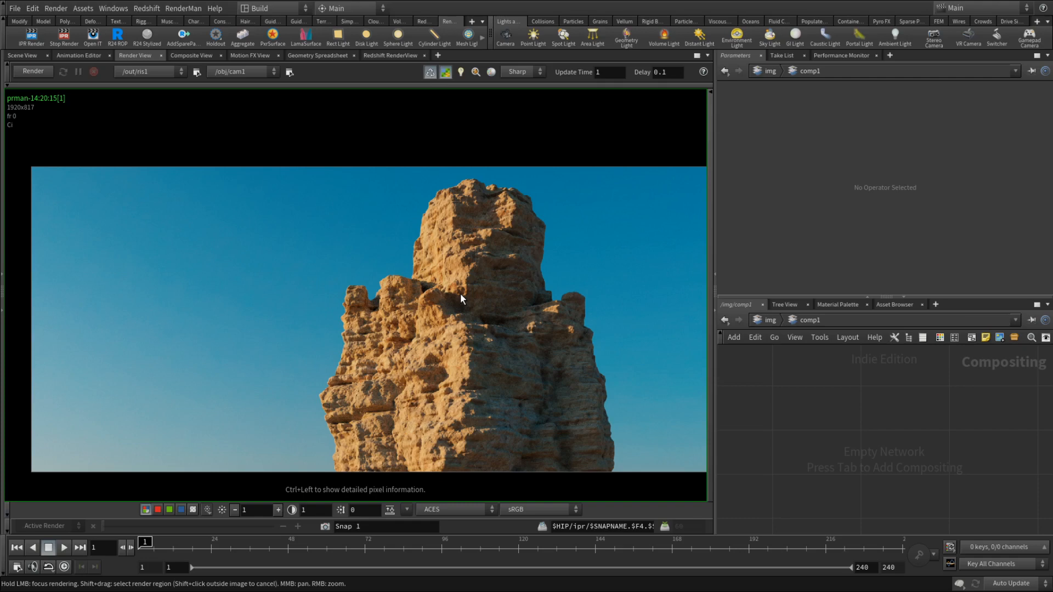
mouse_move(810, 390)
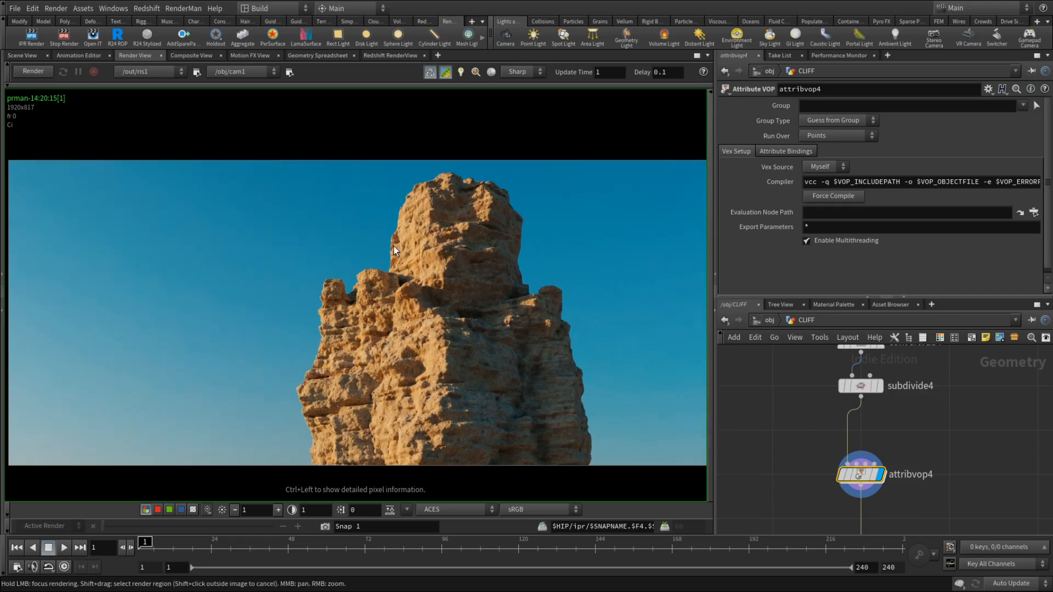
mouse_move(449, 269)
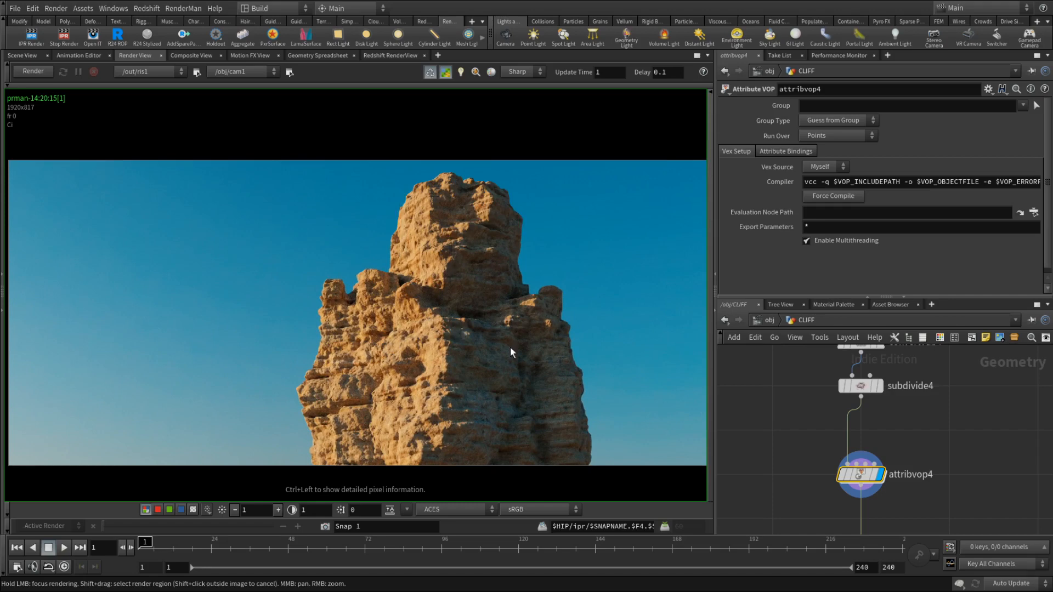
mouse_move(427, 376)
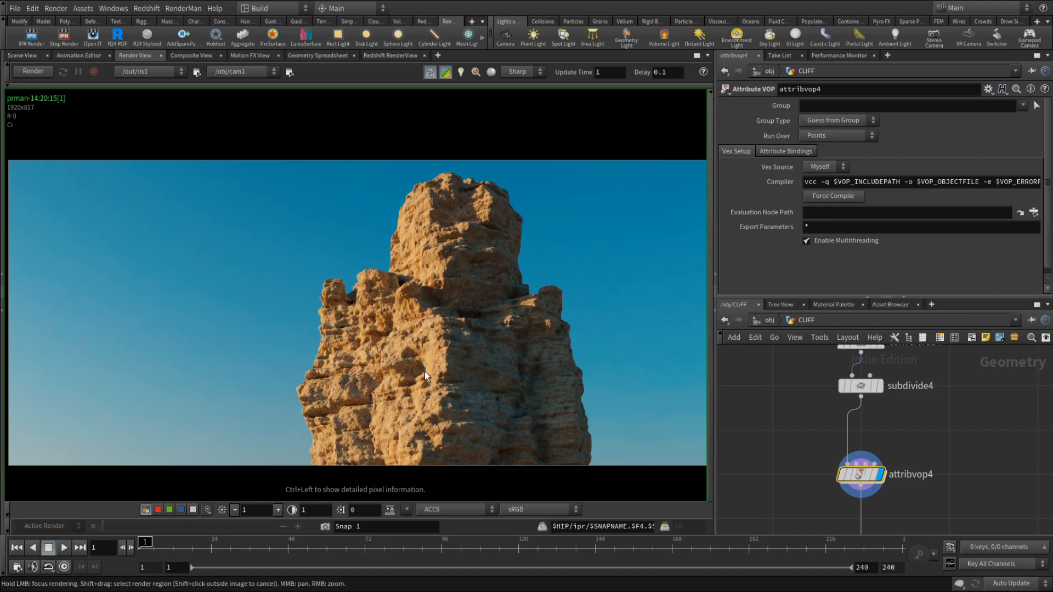